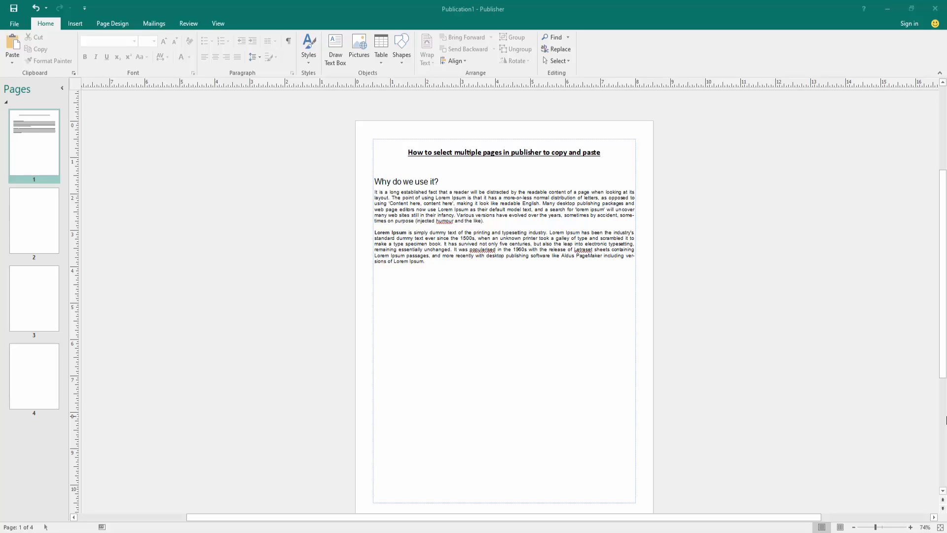
Multi-select page 1 and page 2 thumbnails in the Pages pane.
left_click(34, 143)
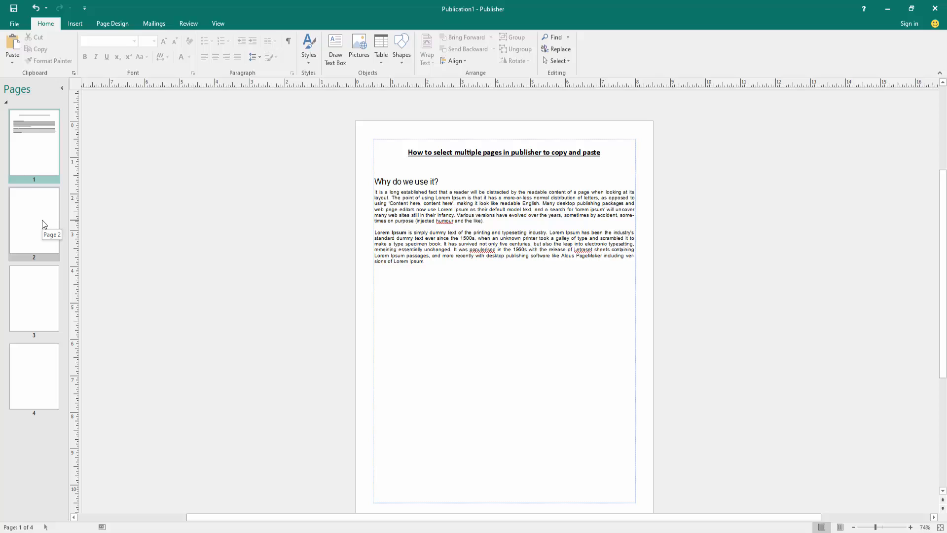
left_click(34, 223)
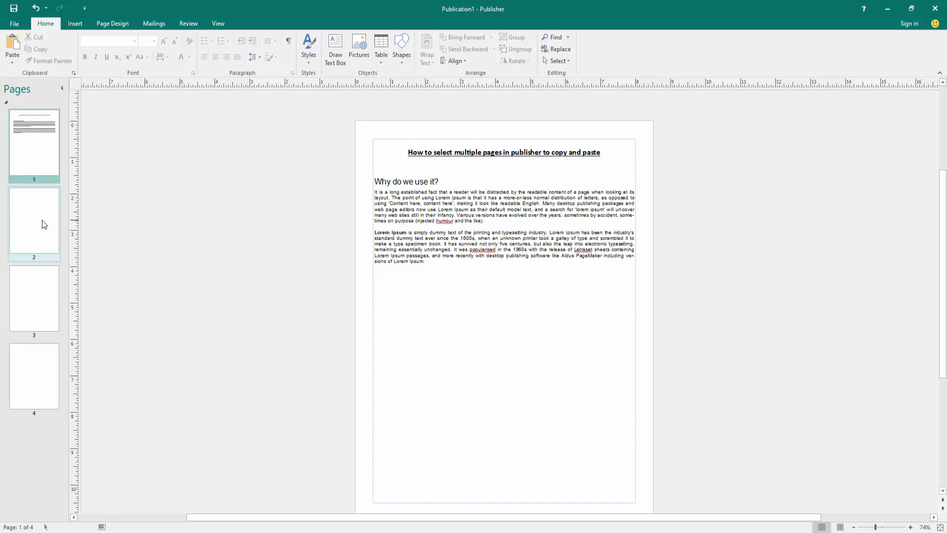
left_click(33, 220)
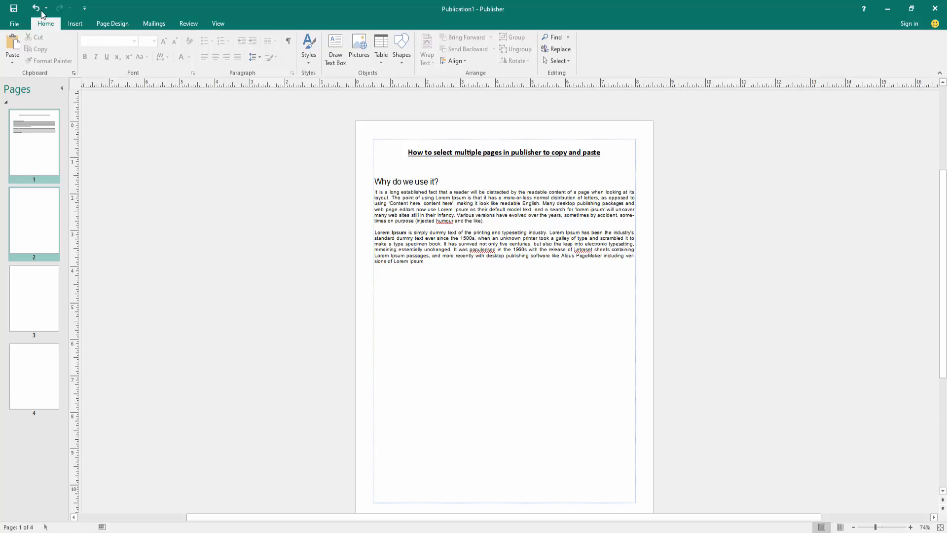
left_click(33, 222)
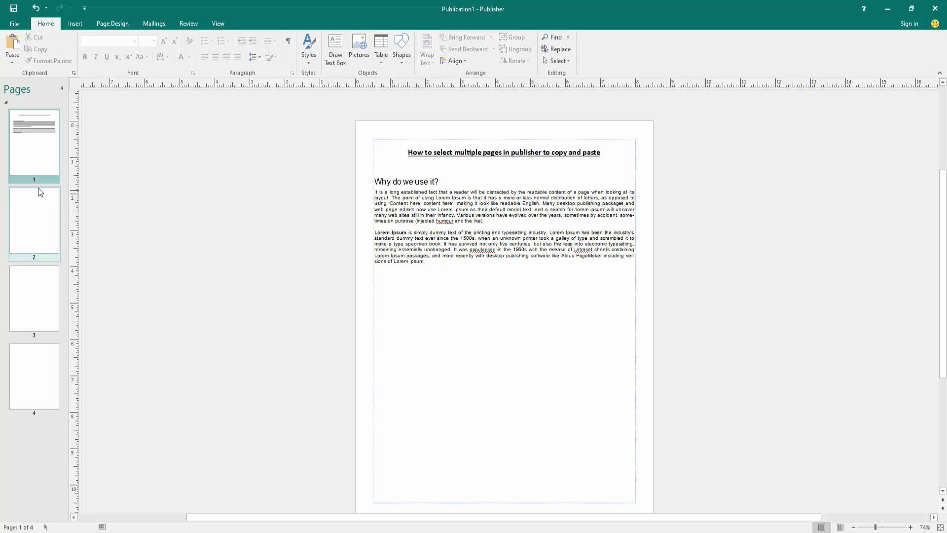
right_click(34, 143)
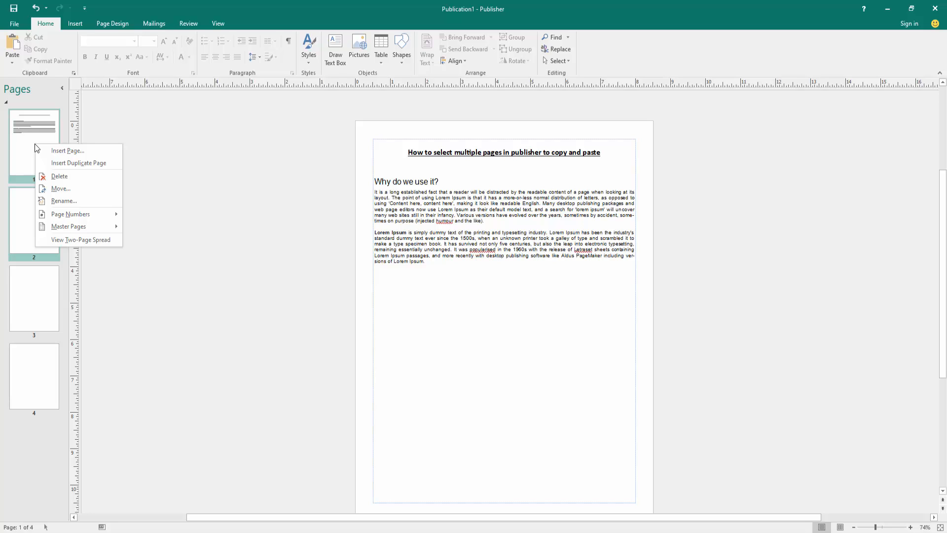
left_click(33, 139)
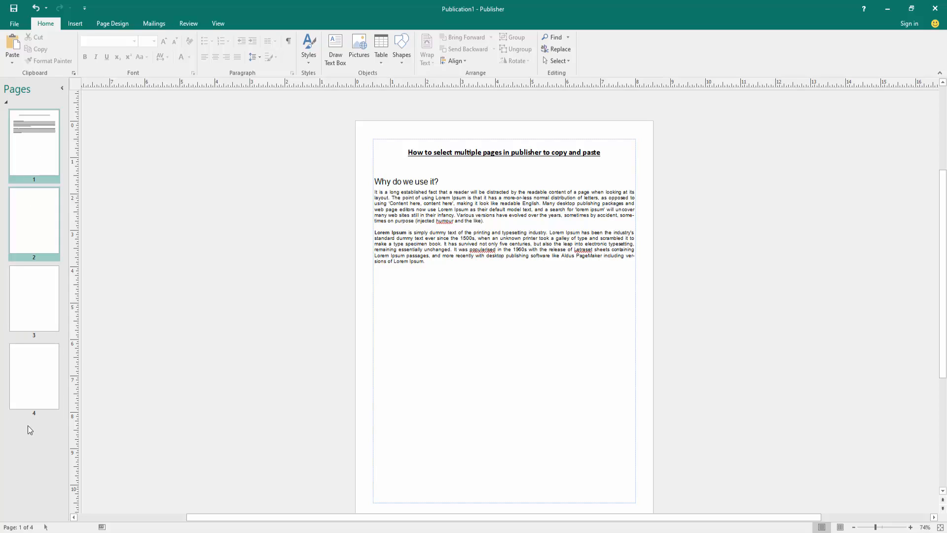
Paste the title text box onto page 4, then show page 3.
left_click(34, 377)
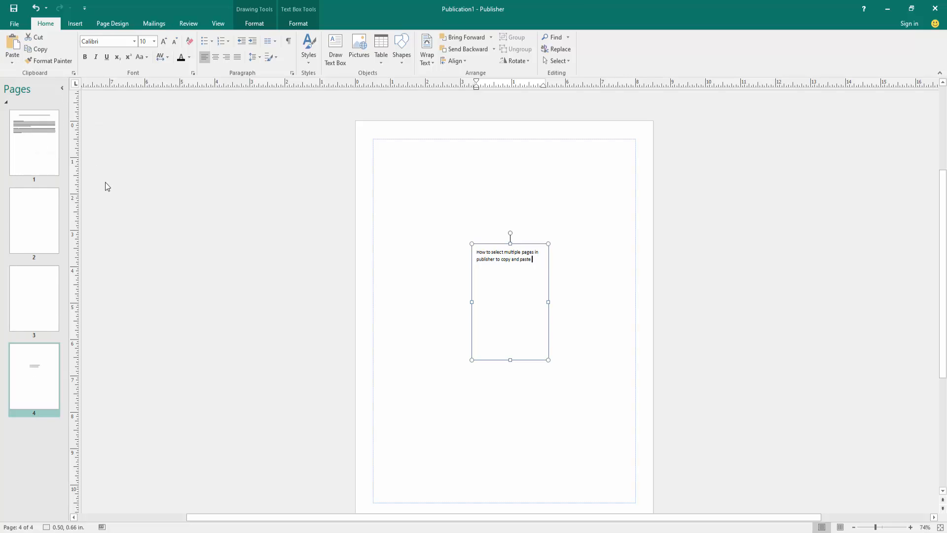
left_click(34, 298)
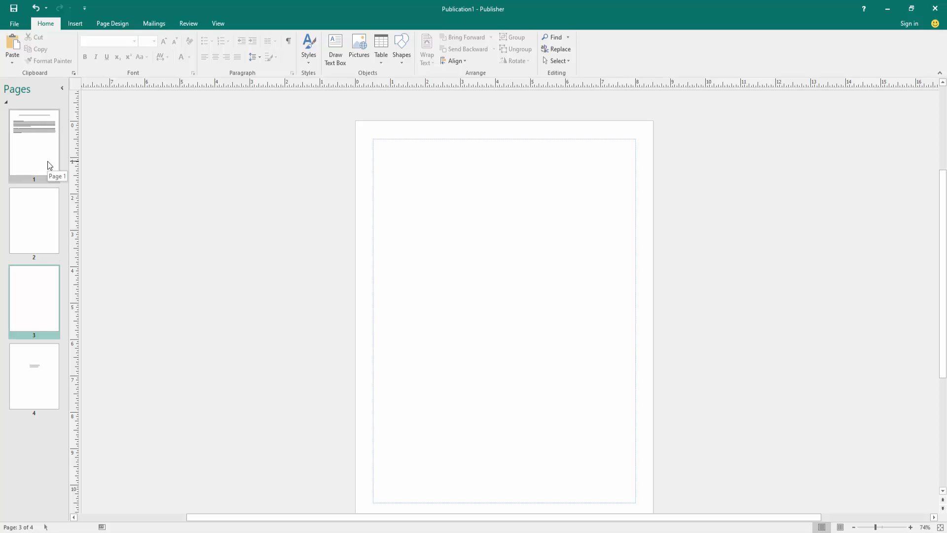
Paste the title text box onto page 2, then return to page 4.
left_click(34, 220)
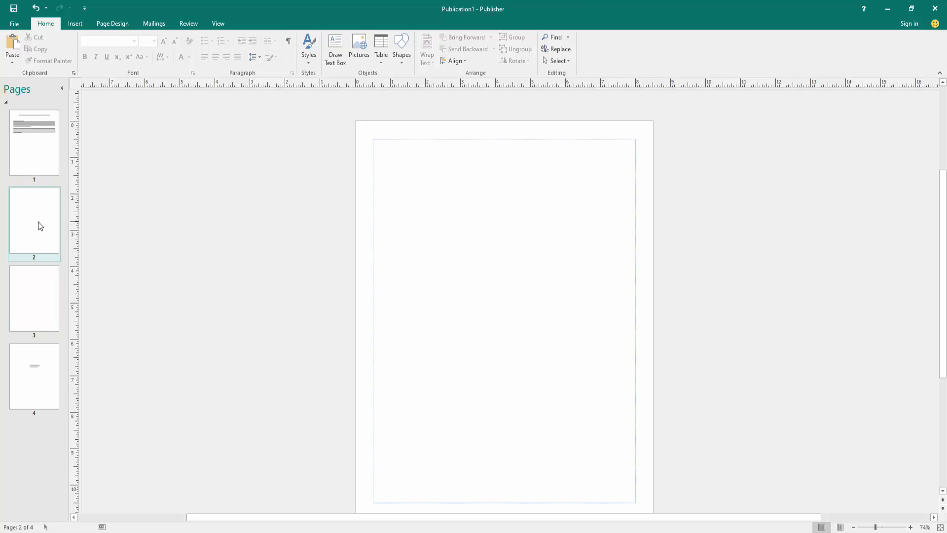
mouse_move(34, 297)
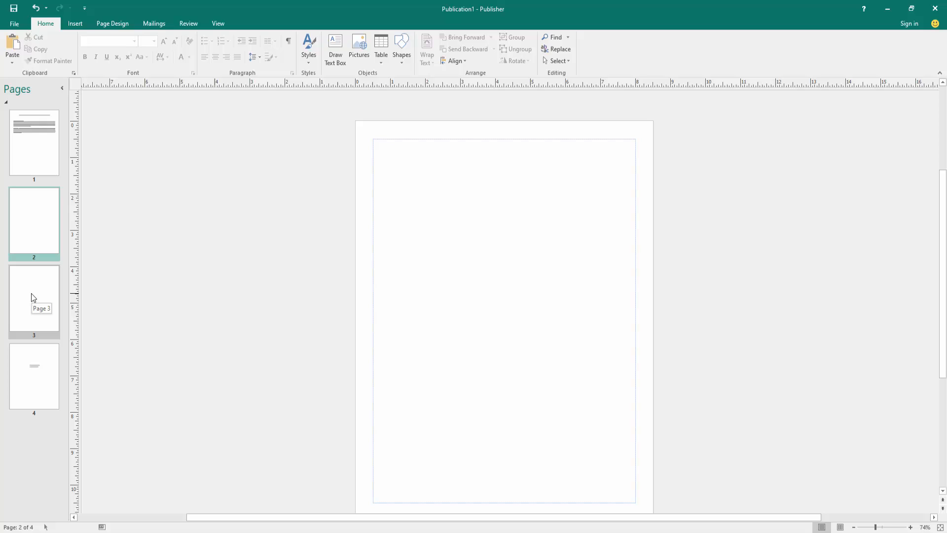
mouse_move(33, 296)
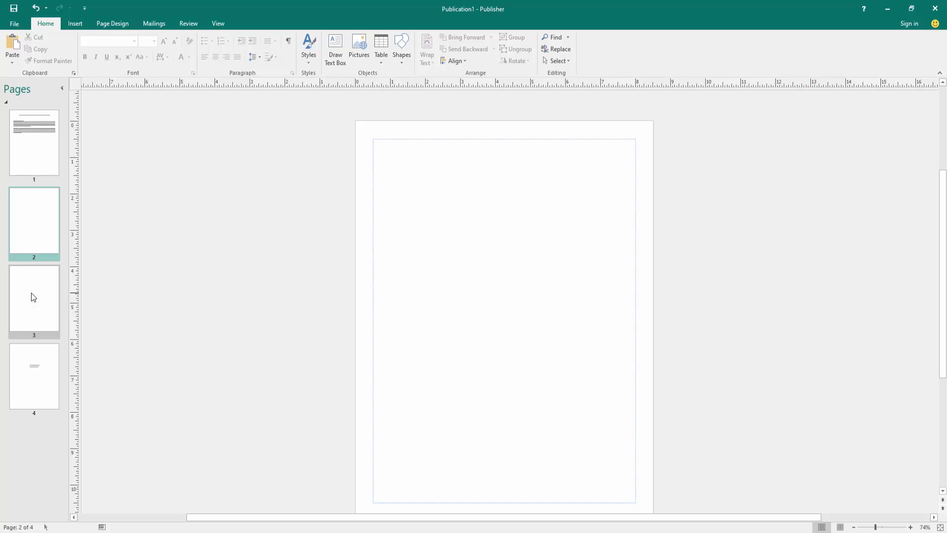
left_click(34, 301)
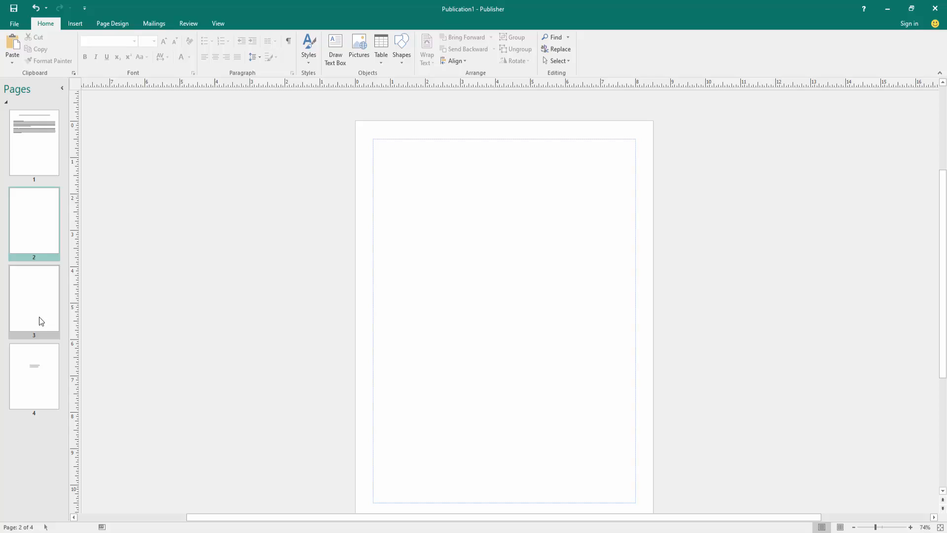
left_click(34, 376)
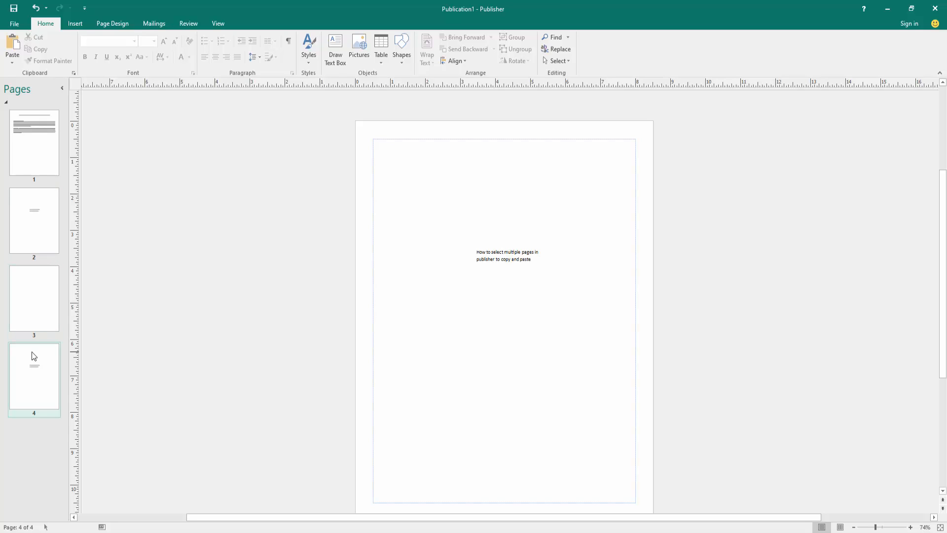